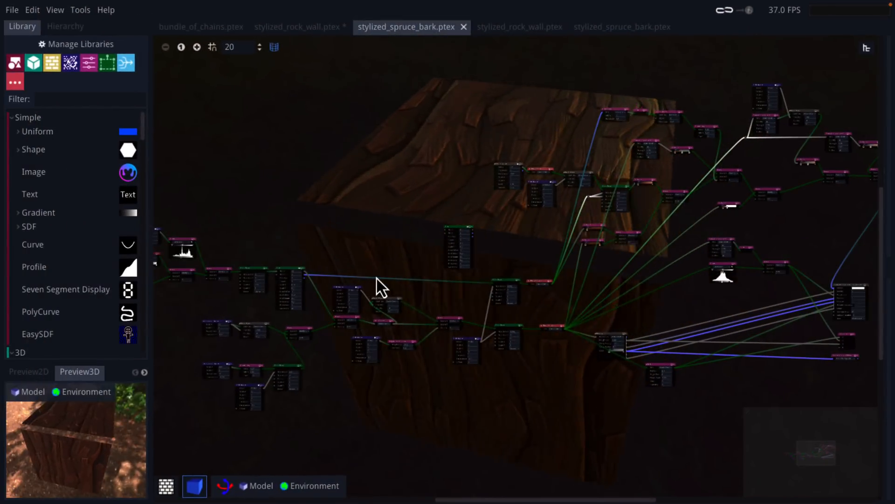
# Step: Orbit the bark-textured box preview and switch the interface to the default theme
pyautogui.moveTo(379, 289); pyautogui.dragTo(485, 254)
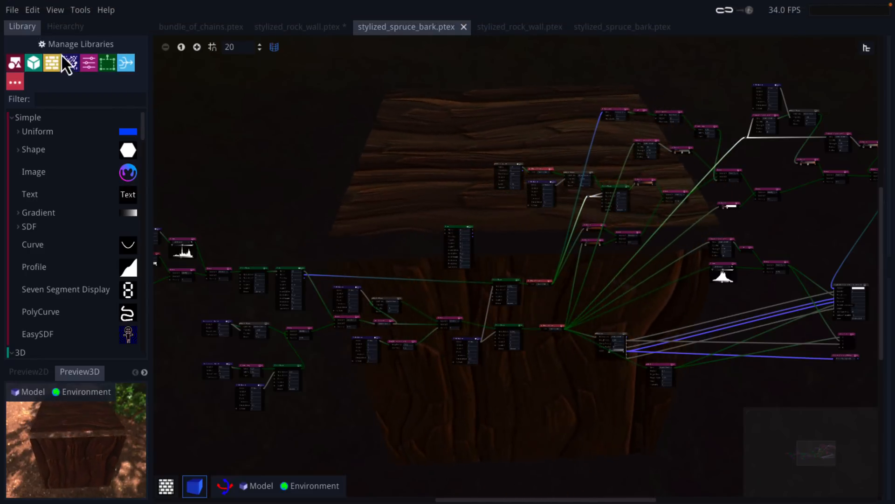
pyautogui.click(32, 10)
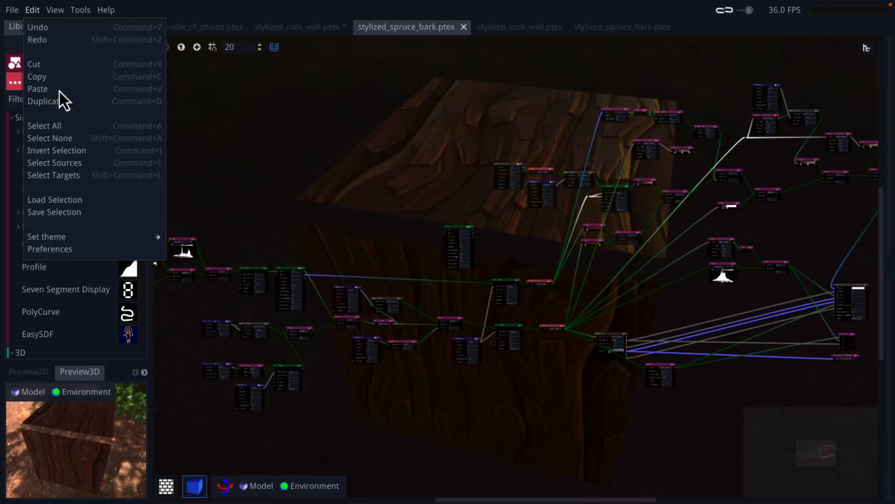
pyautogui.click(47, 237)
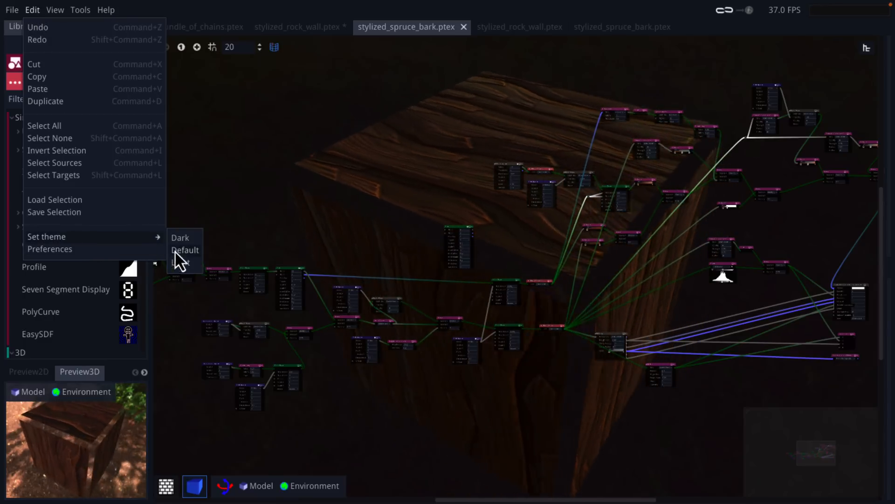
pyautogui.click(185, 250)
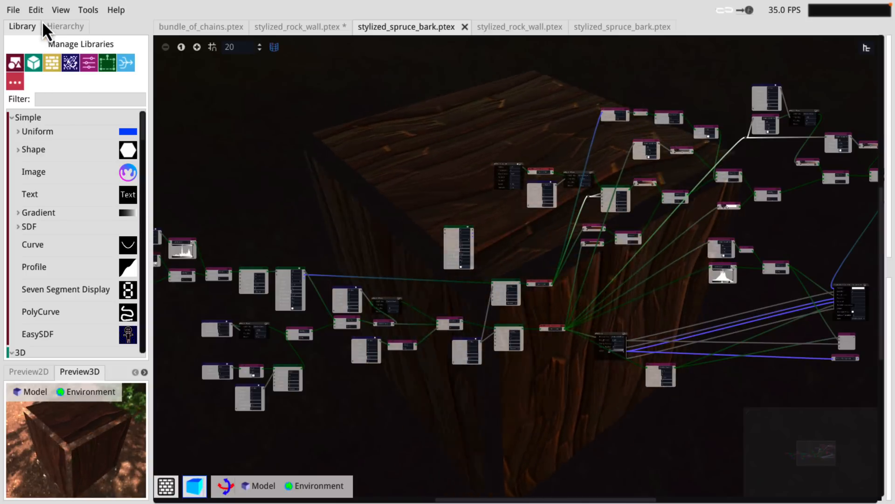
pyautogui.click(35, 10)
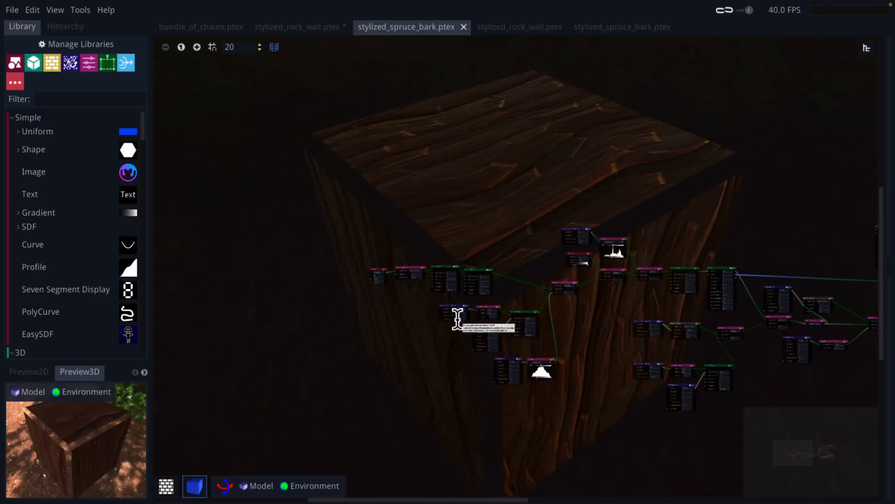
# Step: Zoom into the Transform and Tiler nodes, orbit the preview, and show the Pattern library section
pyautogui.moveTo(457, 318); pyautogui.dragTo(511, 349)
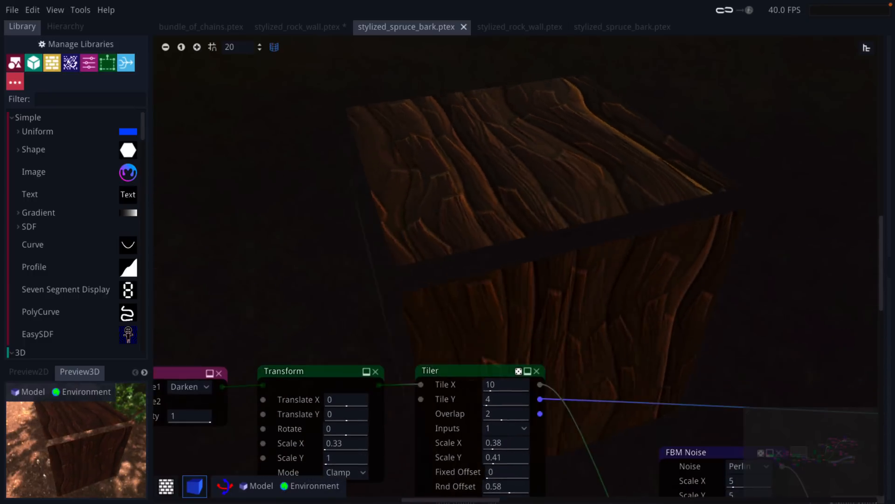
pyautogui.moveTo(513, 195)
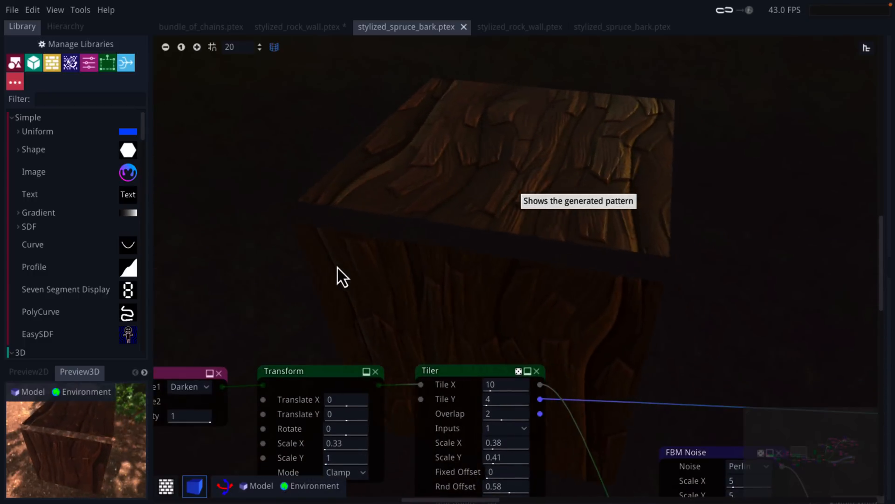
pyautogui.moveTo(340, 277); pyautogui.dragTo(234, 183)
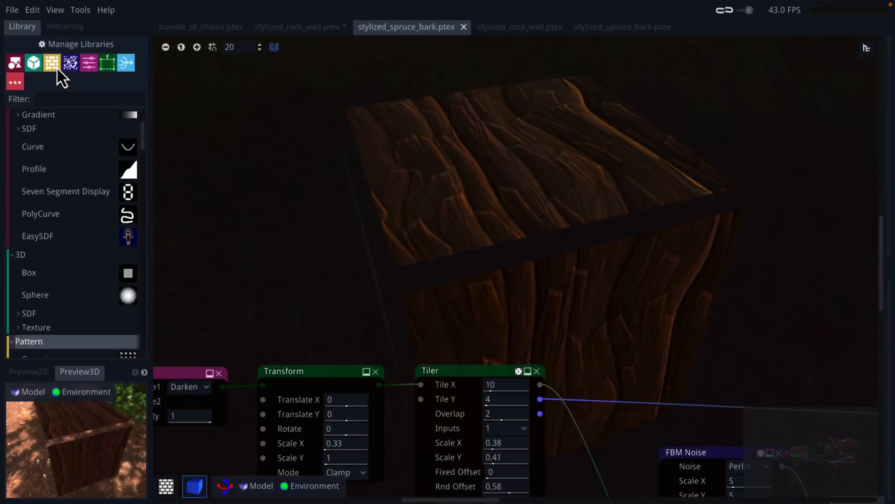
pyautogui.click(88, 63)
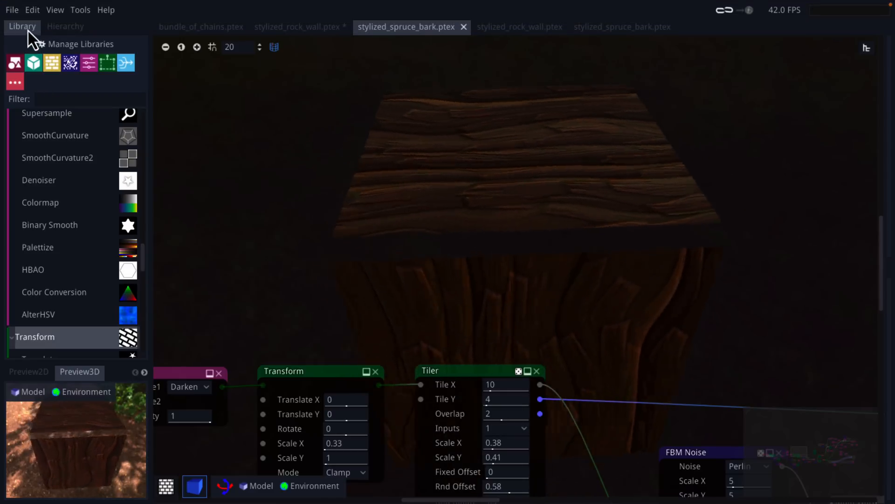
pyautogui.click(11, 10)
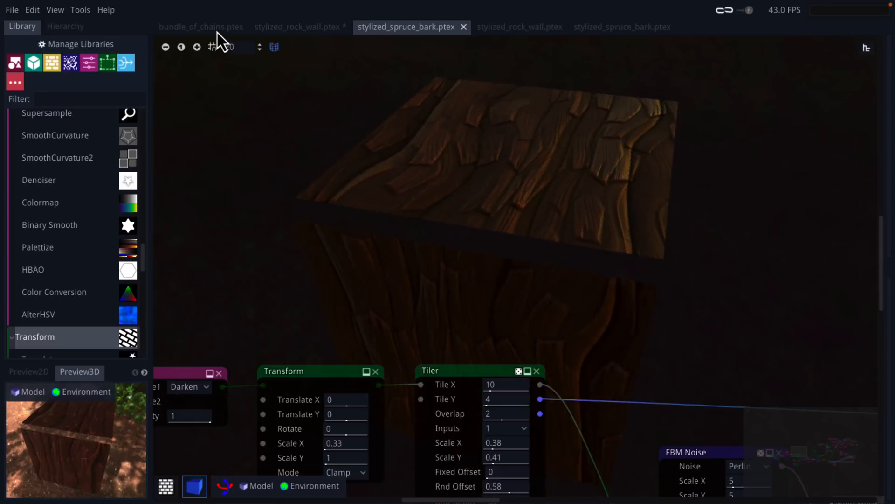
# Step: Switch to the bundle of chains material and toggle between Hierarchy and Library panels
pyautogui.click(201, 26)
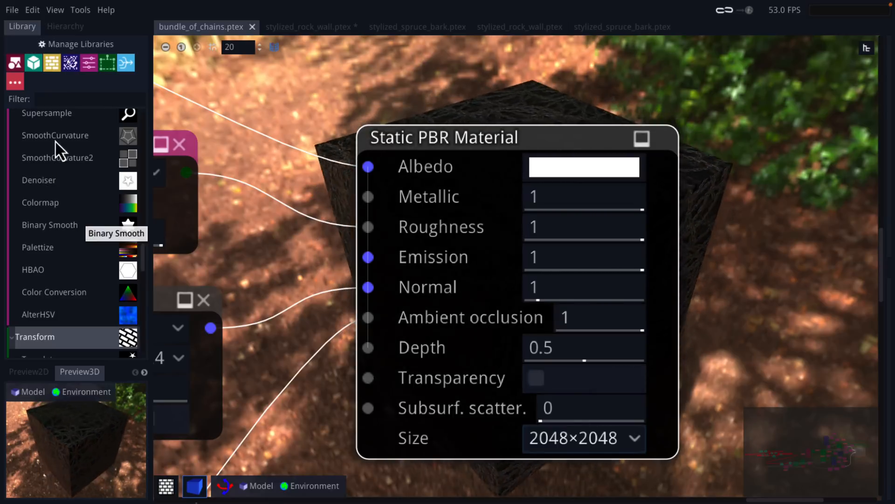
pyautogui.click(66, 27)
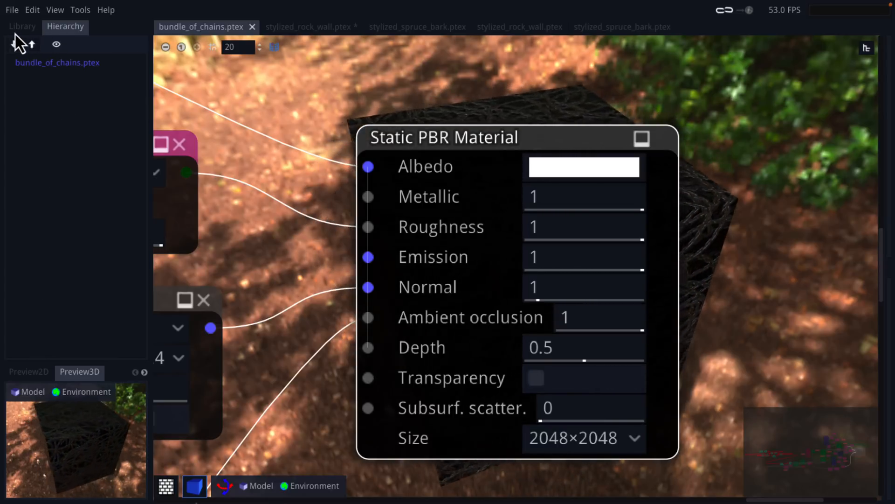
pyautogui.click(298, 26)
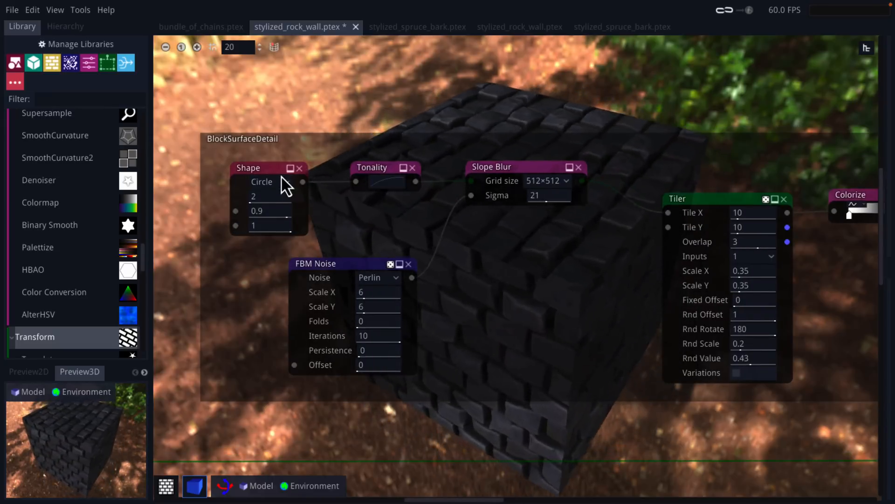
# Step: Pan the stylized rock wall graph to inspect its FBM Noise, Blend and Colorize nodes
pyautogui.moveTo(286, 185); pyautogui.dragTo(426, 251)
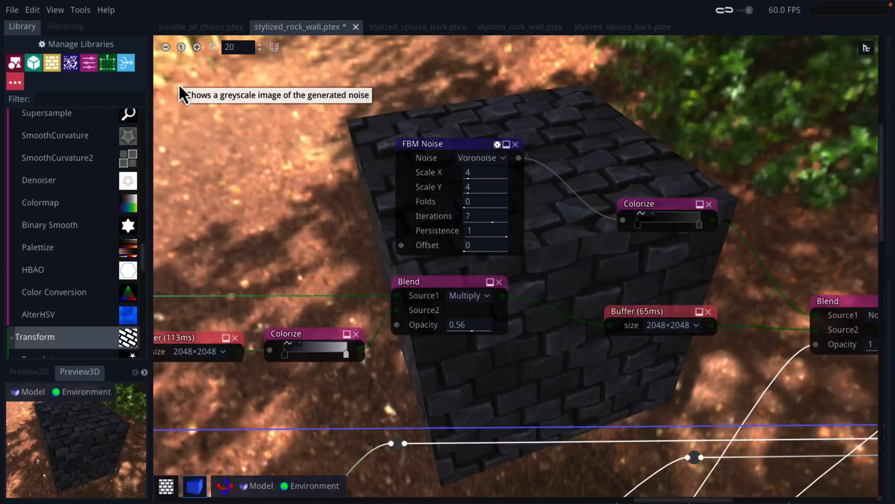
pyautogui.click(407, 27)
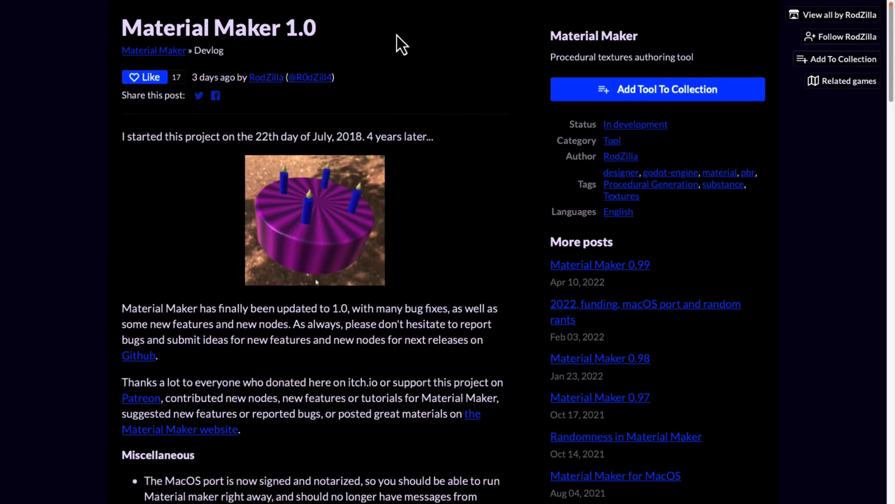
# Step: Scroll the itch.io devlog past the new node descriptions to the Files and Download Now section
pyautogui.scroll(-3)
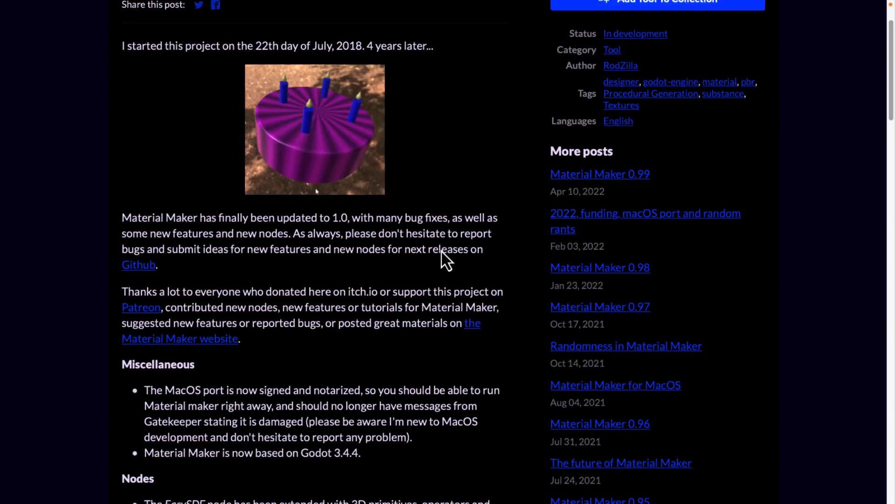
pyautogui.scroll(-3)
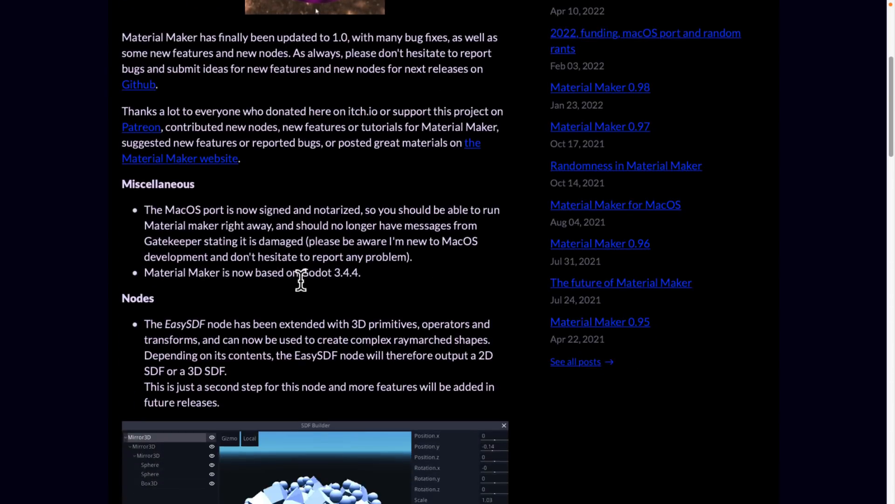
pyautogui.scroll(-3)
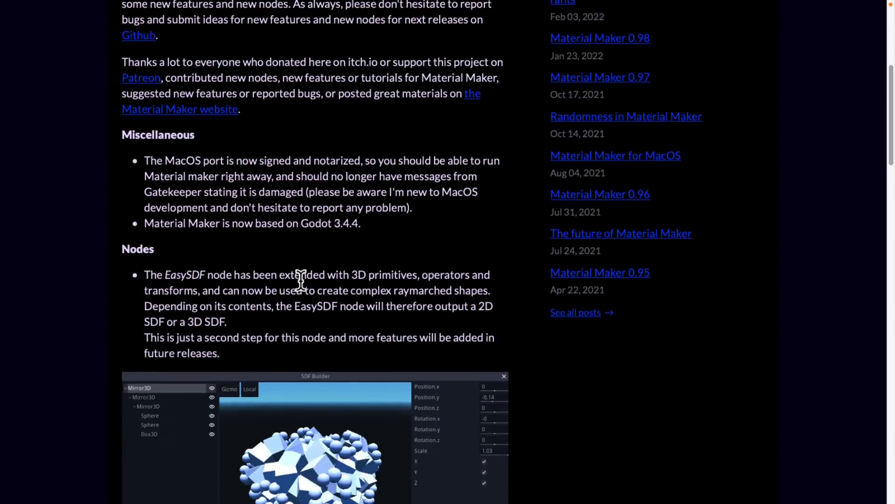
pyautogui.scroll(-3)
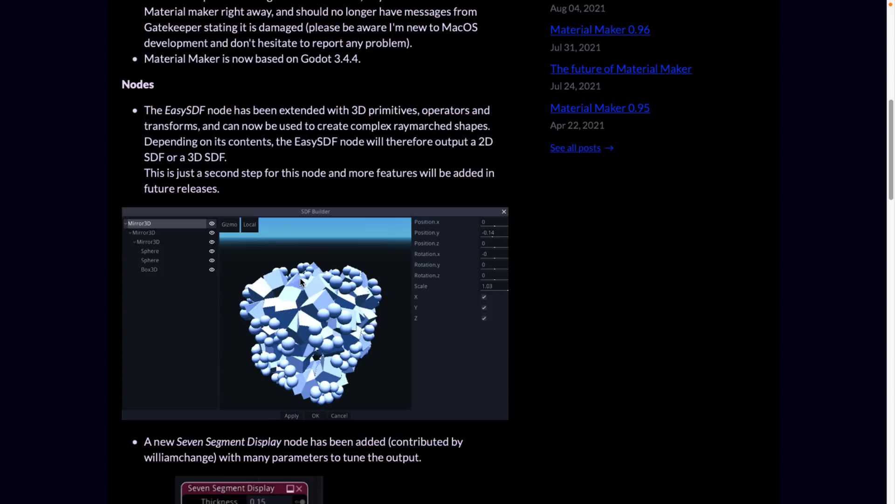
pyautogui.moveTo(288, 160)
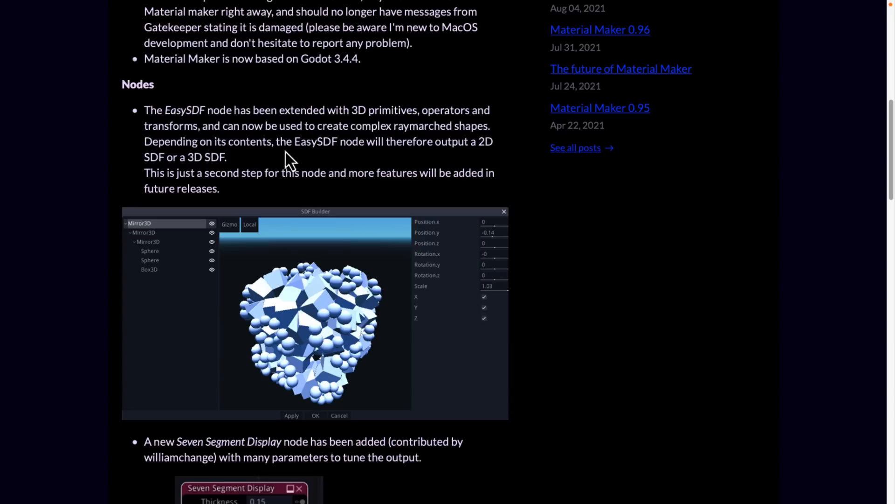
pyautogui.moveTo(354, 143)
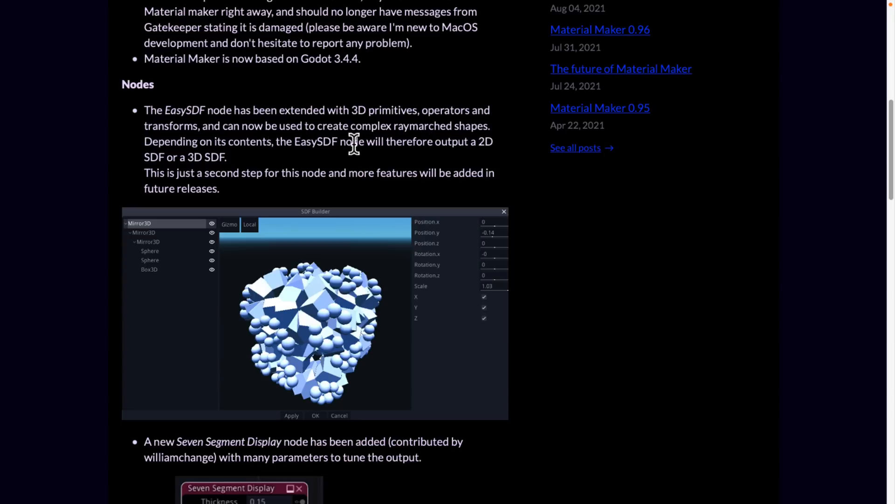
pyautogui.moveTo(268, 166)
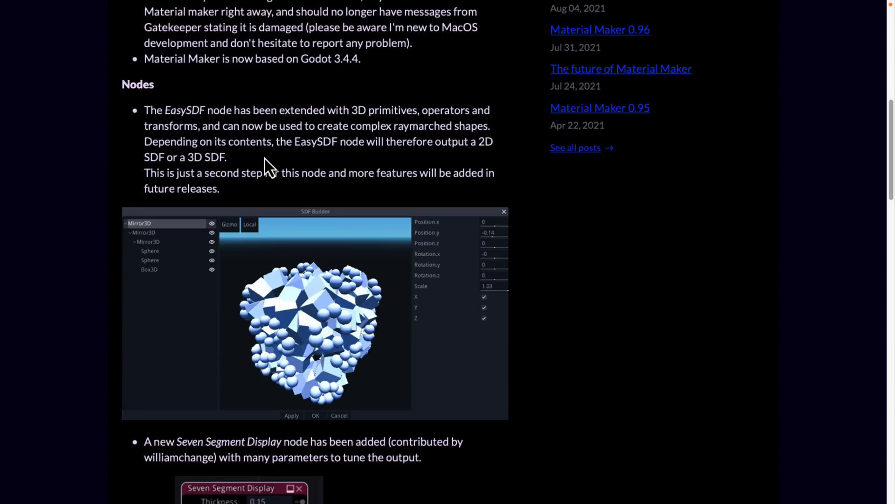
pyautogui.scroll(-3)
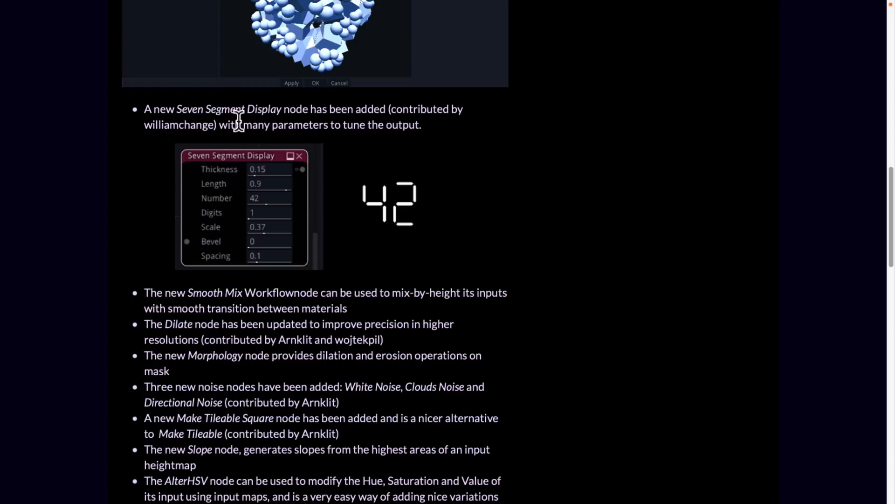
pyautogui.moveTo(331, 207)
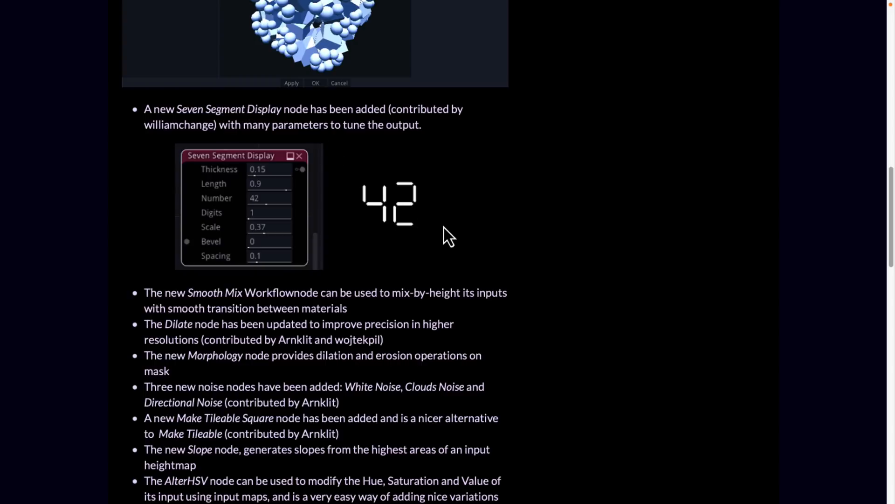
pyautogui.scroll(-3)
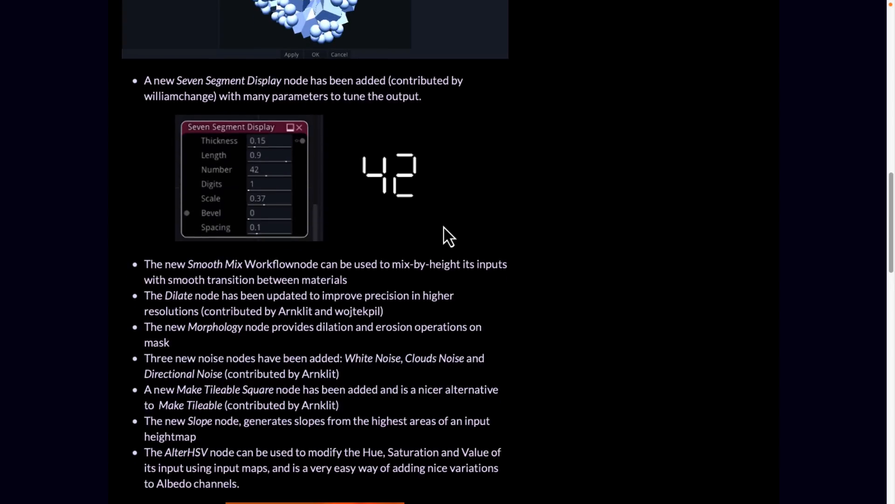
pyautogui.scroll(-3)
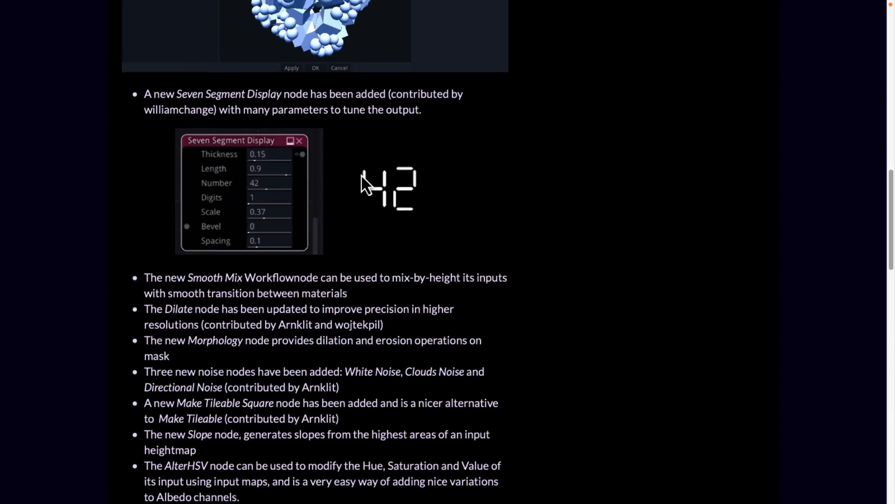
pyautogui.moveTo(416, 182)
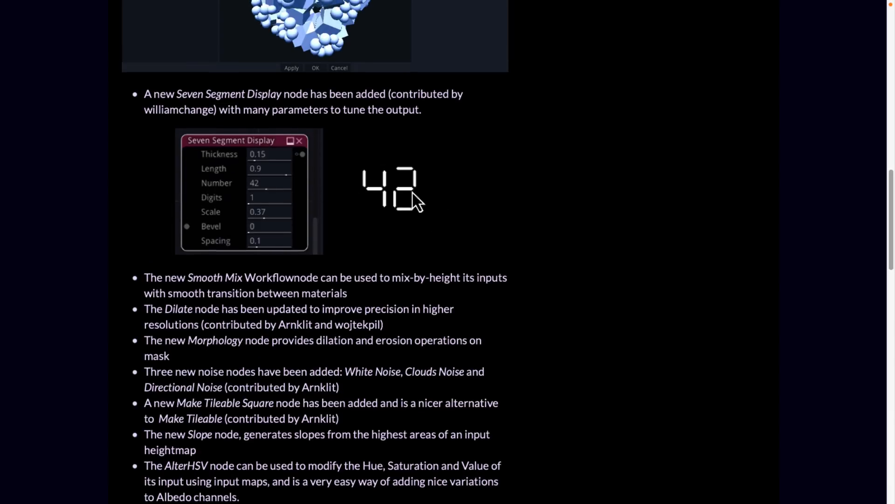
pyautogui.scroll(-3)
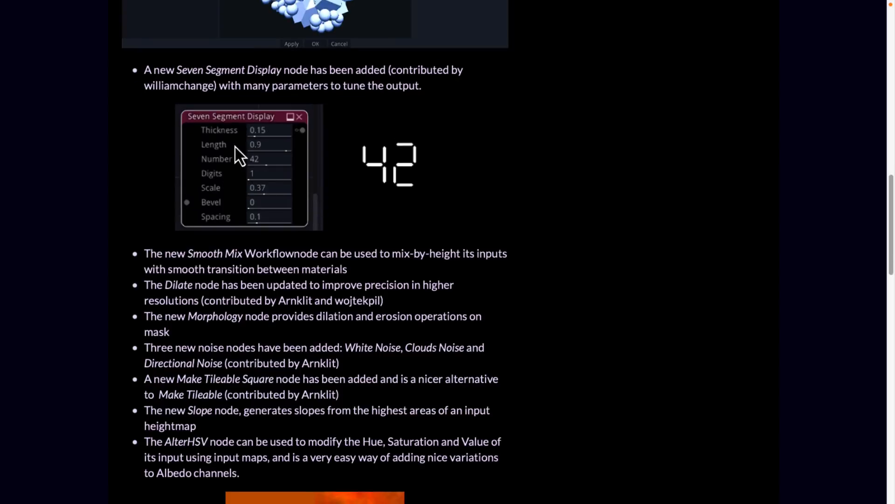
pyautogui.scroll(-3)
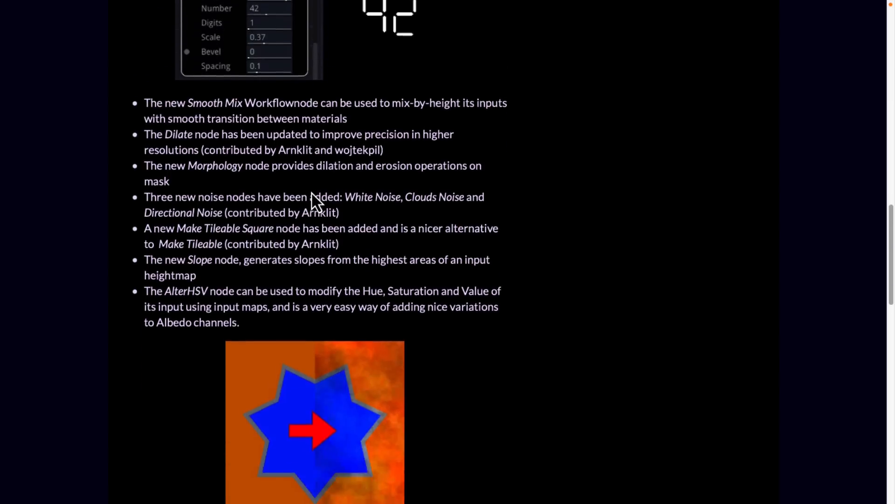
pyautogui.scroll(-3)
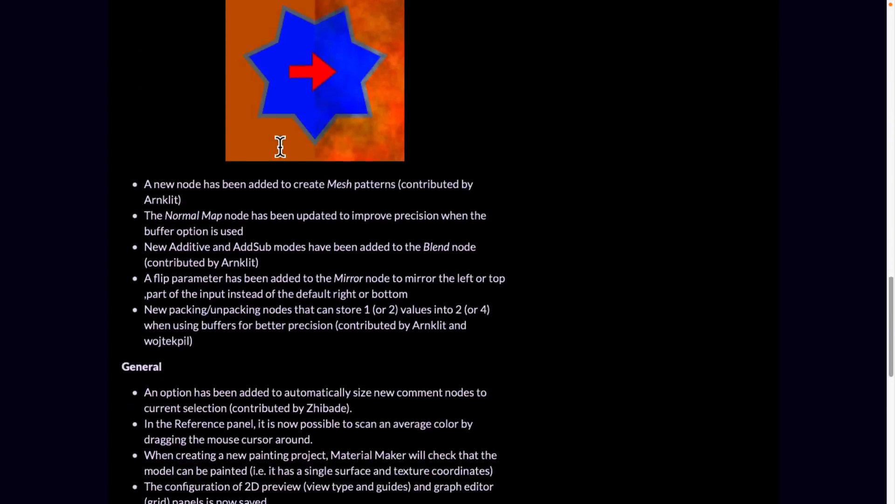
pyautogui.scroll(-3)
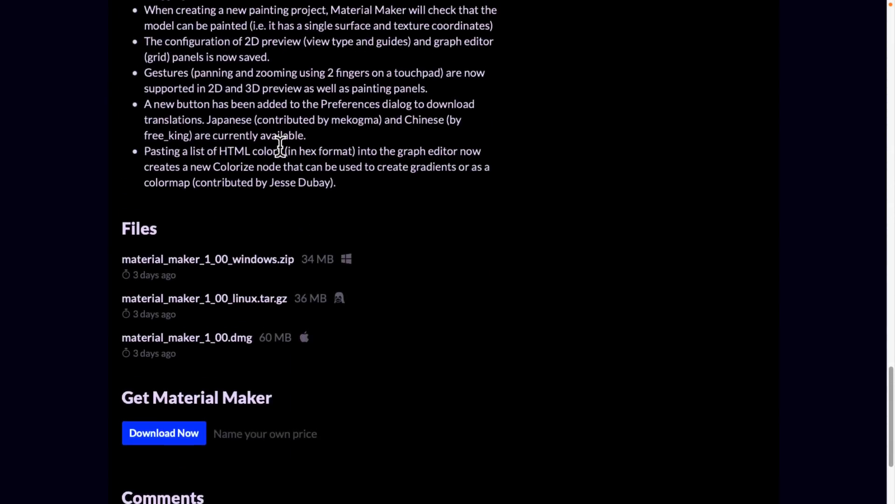
pyautogui.scroll(-3)
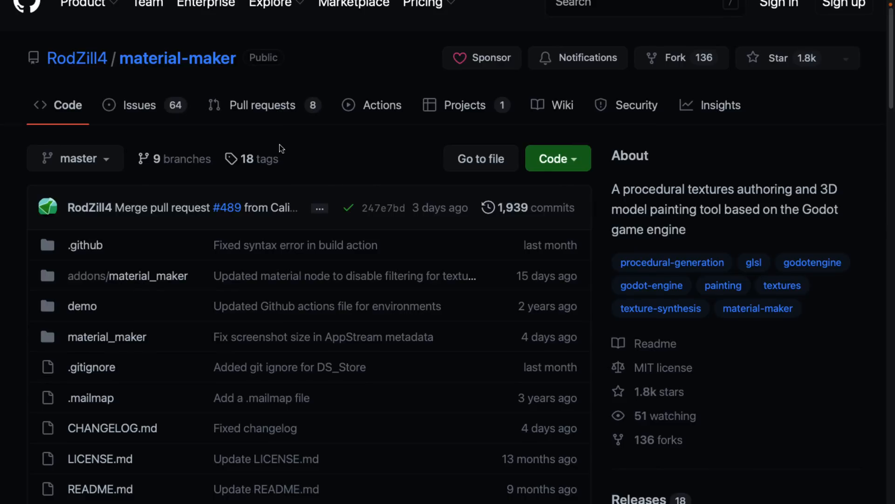
pyautogui.moveTo(216, 28)
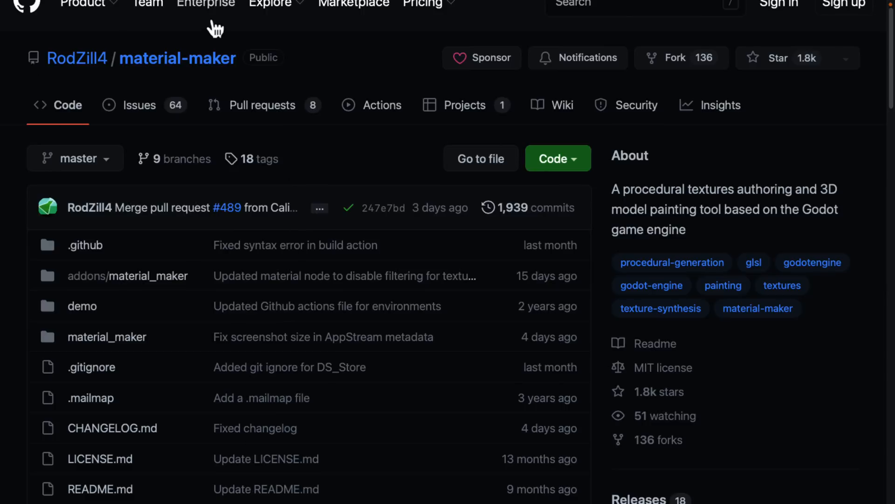
pyautogui.moveTo(398, 254)
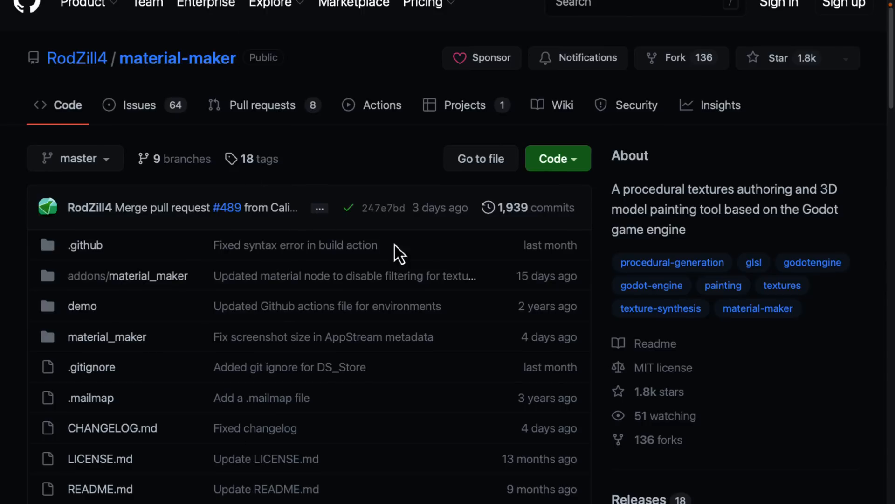
# Step: Scroll the repo page through the file list, Releases, Contributors and Languages to the README
pyautogui.scroll(-3)
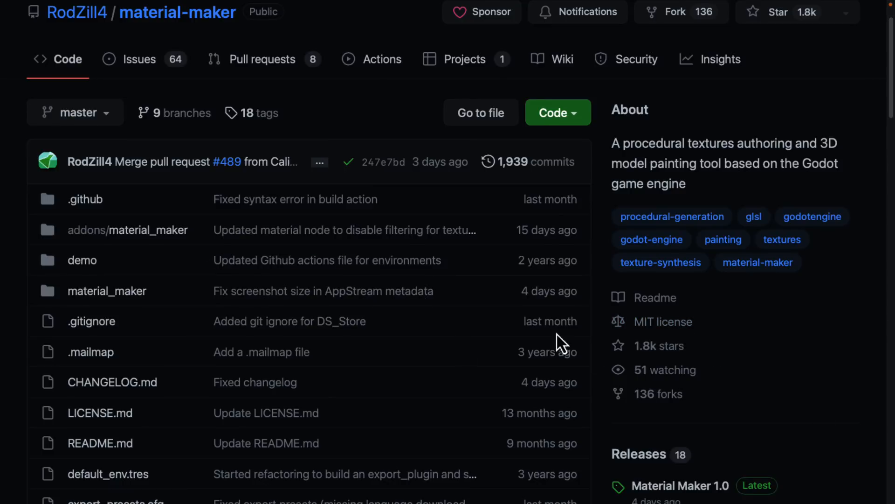
pyautogui.scroll(-3)
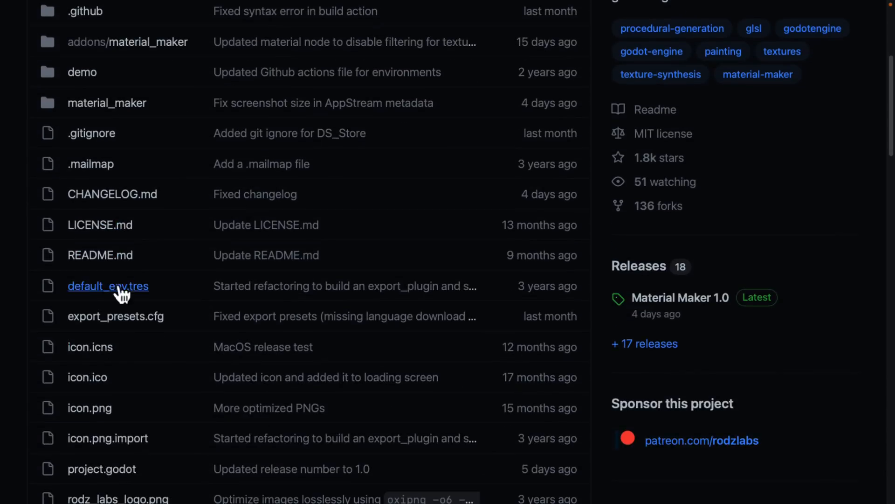
pyautogui.scroll(-3)
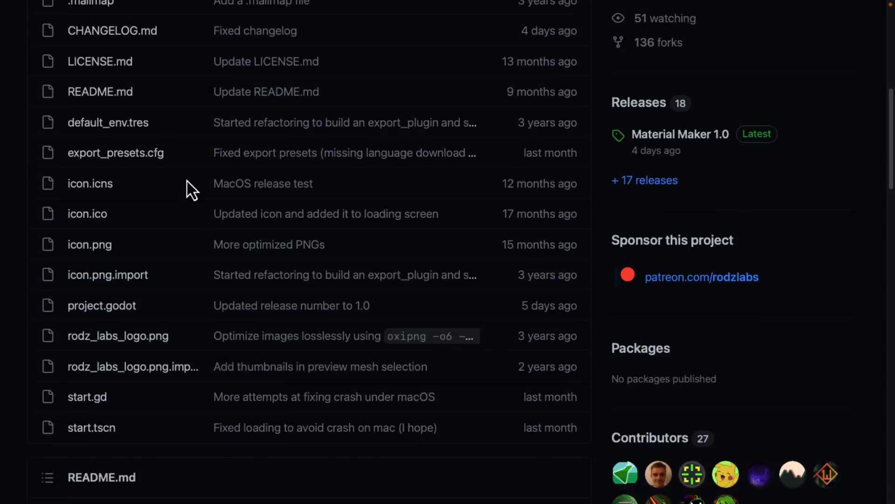
pyautogui.scroll(-3)
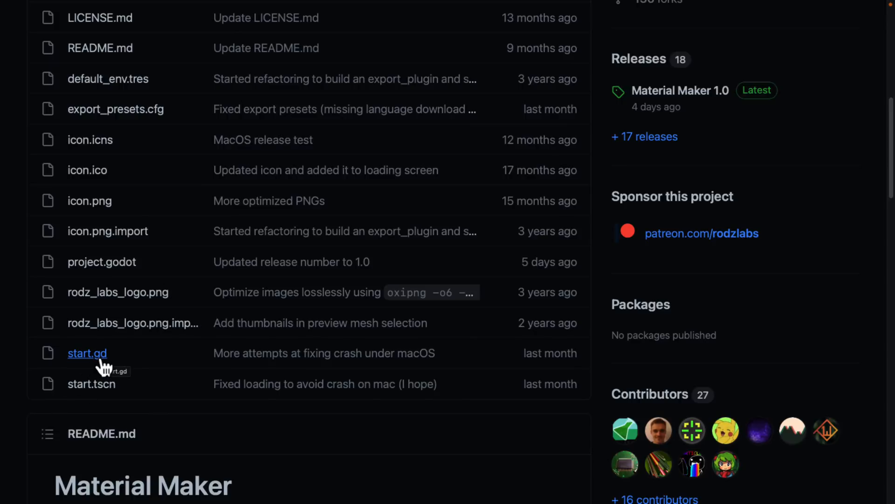
pyautogui.scroll(-3)
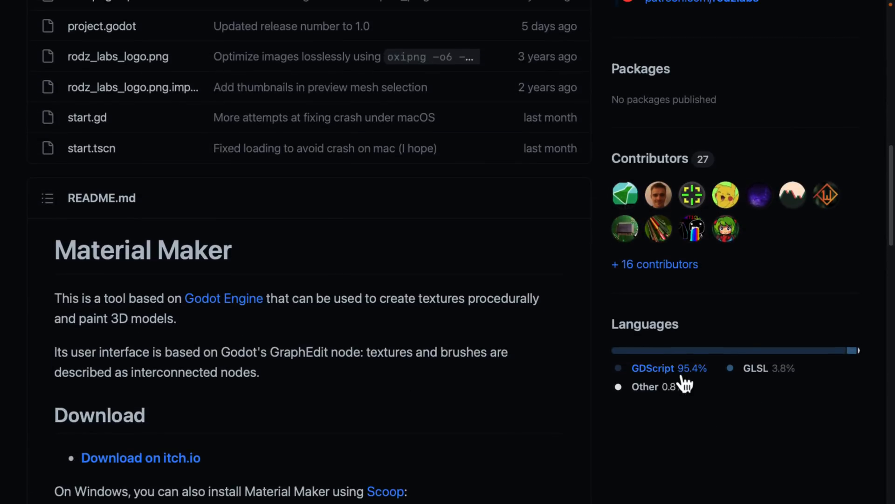
pyautogui.moveTo(677, 377)
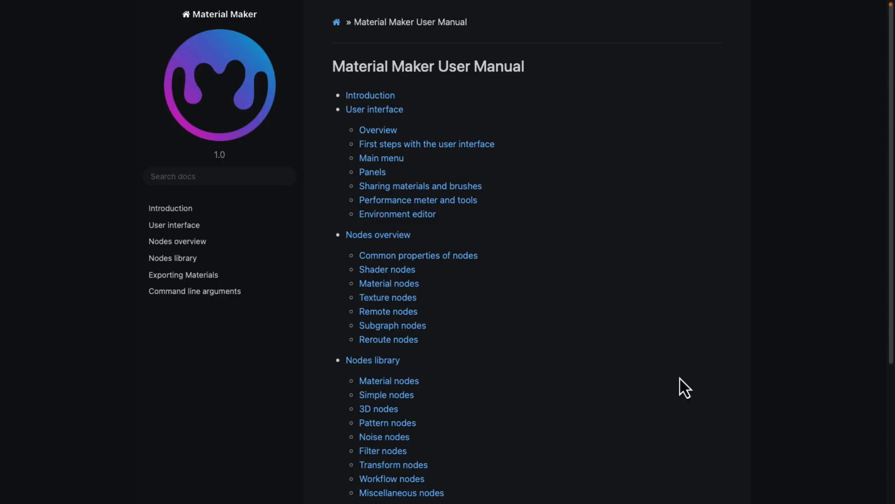
# Step: Open the Reroute nodes page, then Material nodes, and scroll to its Material Editor section
pyautogui.scroll(-3)
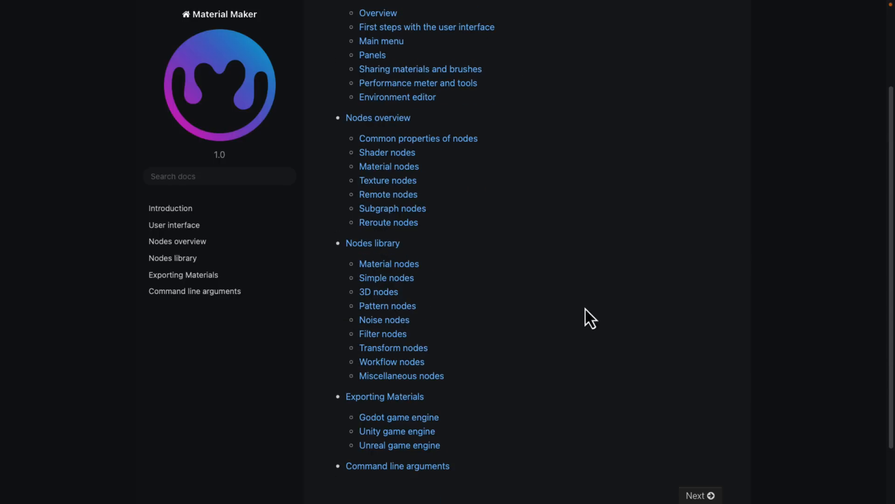
pyautogui.click(388, 222)
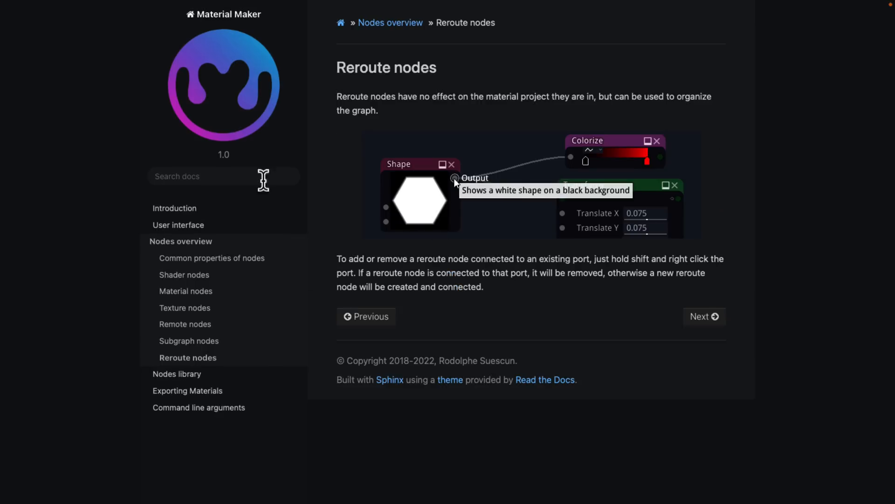
pyautogui.click(185, 290)
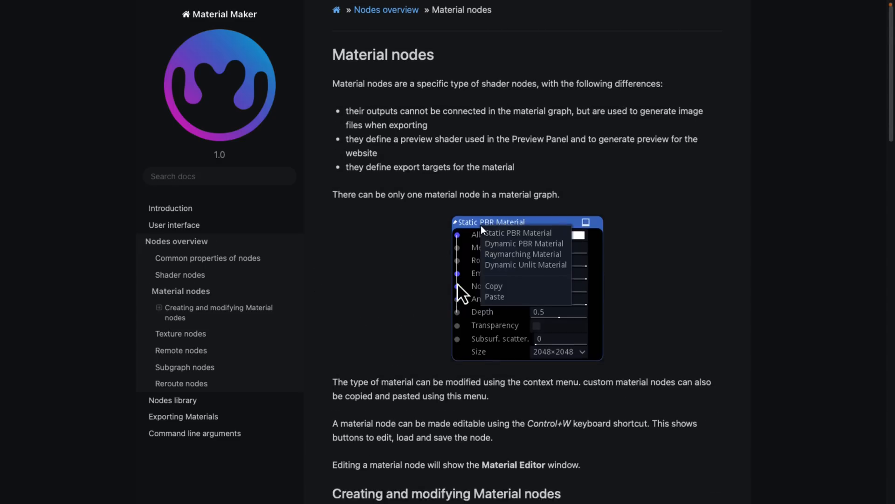
pyautogui.scroll(-3)
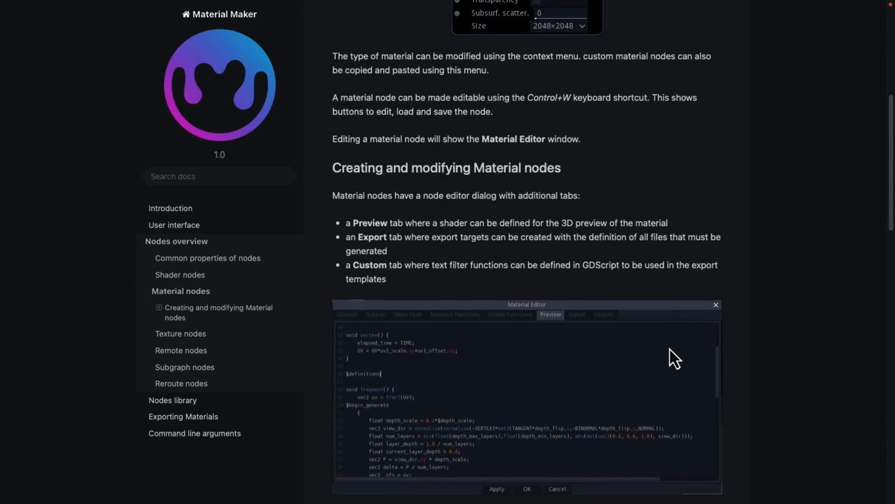
pyautogui.moveTo(636, 340)
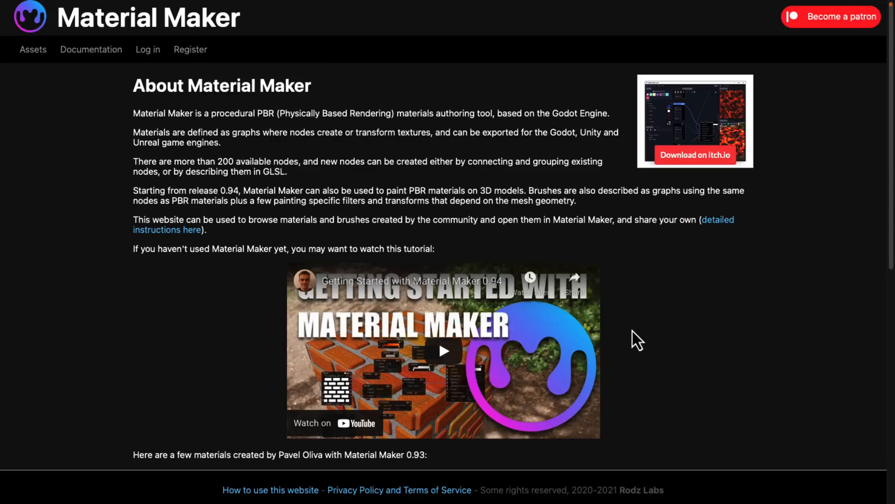
pyautogui.moveTo(450, 11)
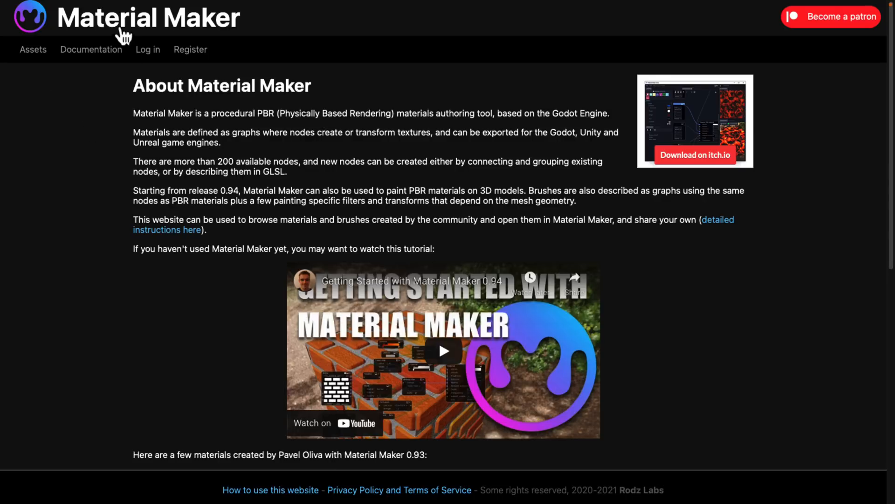
pyautogui.moveTo(122, 31)
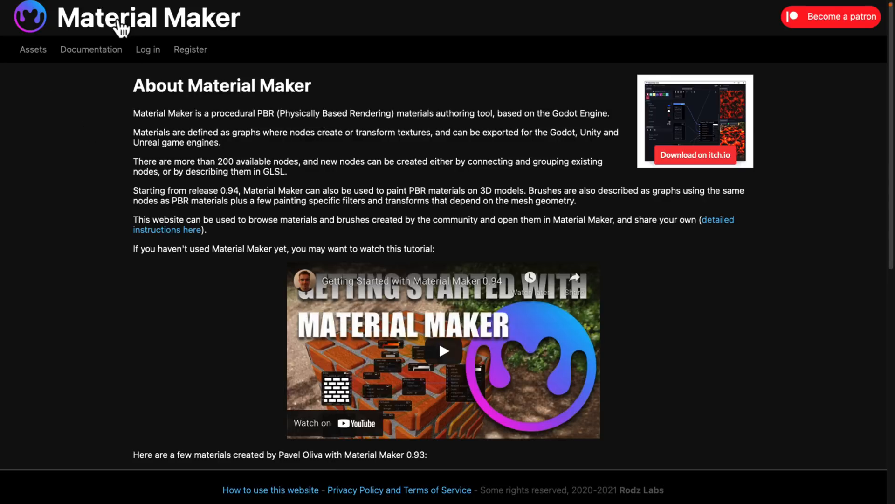
pyautogui.moveTo(705, 165)
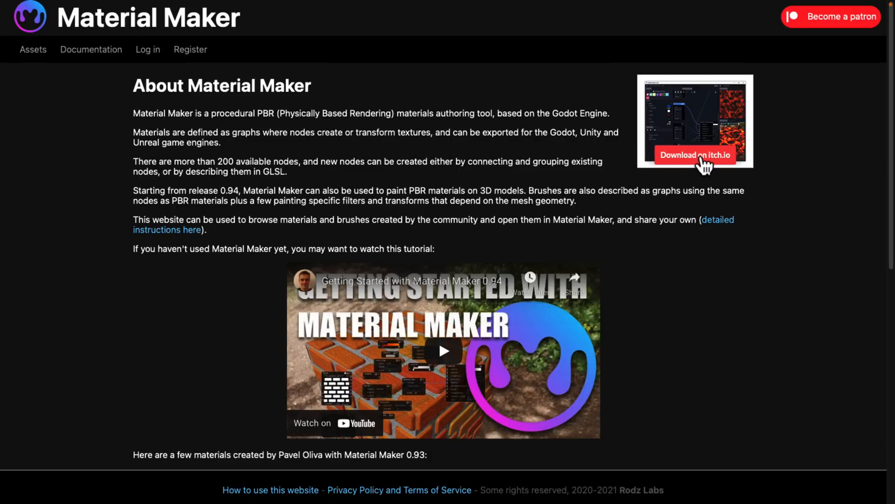
pyautogui.moveTo(702, 174)
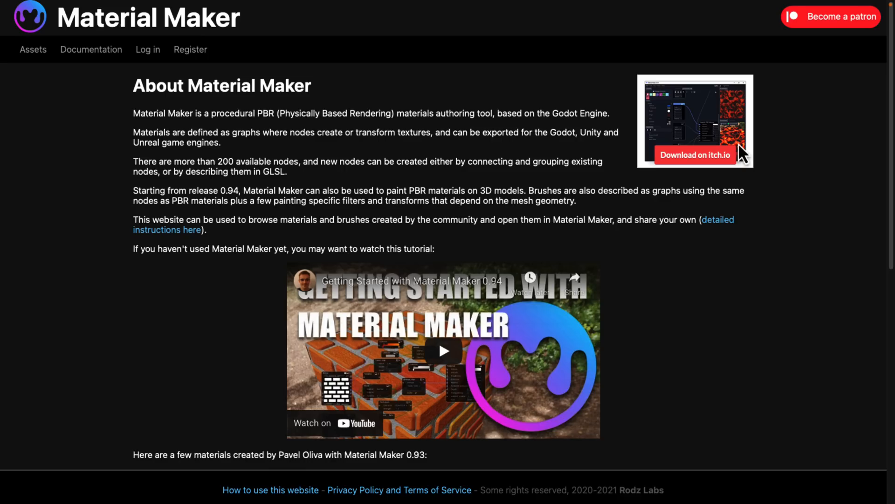
# Step: Visit the itch.io download page, scroll it, and return to the website's About page
pyautogui.click(695, 155)
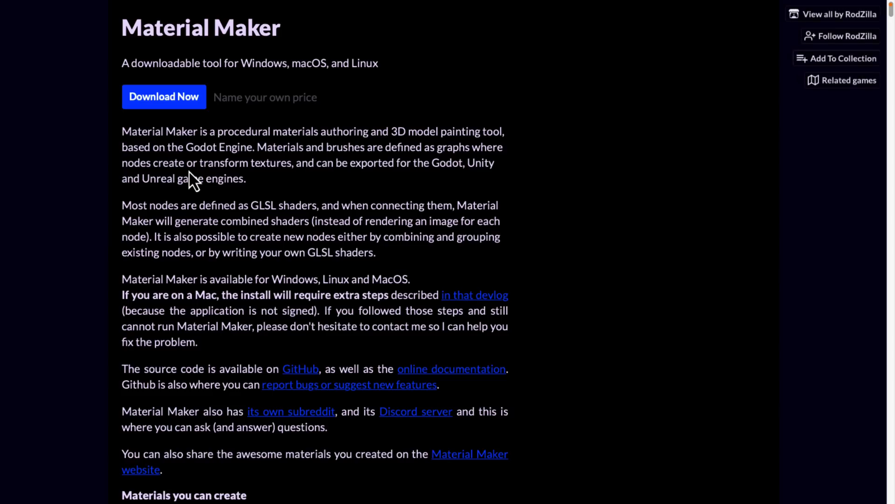
pyautogui.scroll(-3)
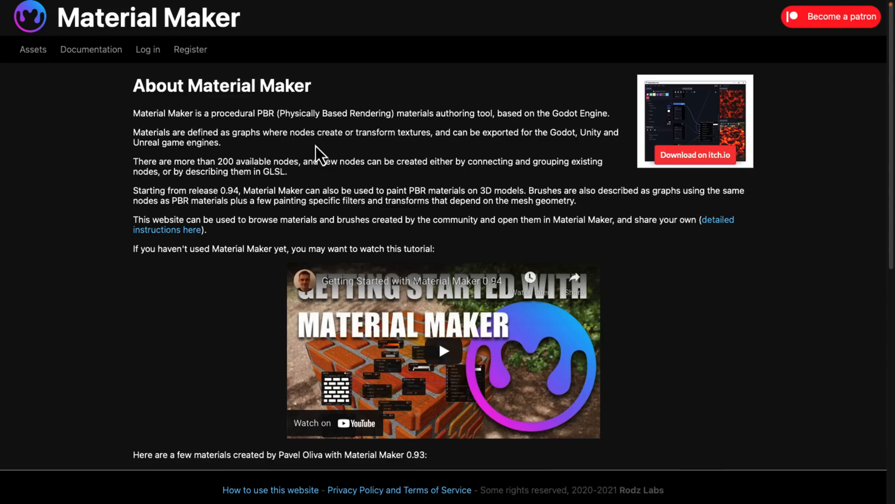
pyautogui.moveTo(234, 58)
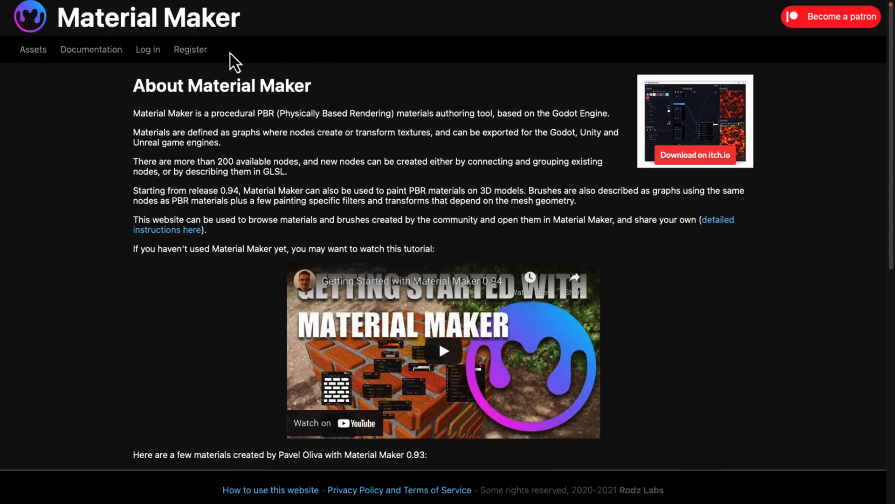
pyautogui.click(91, 49)
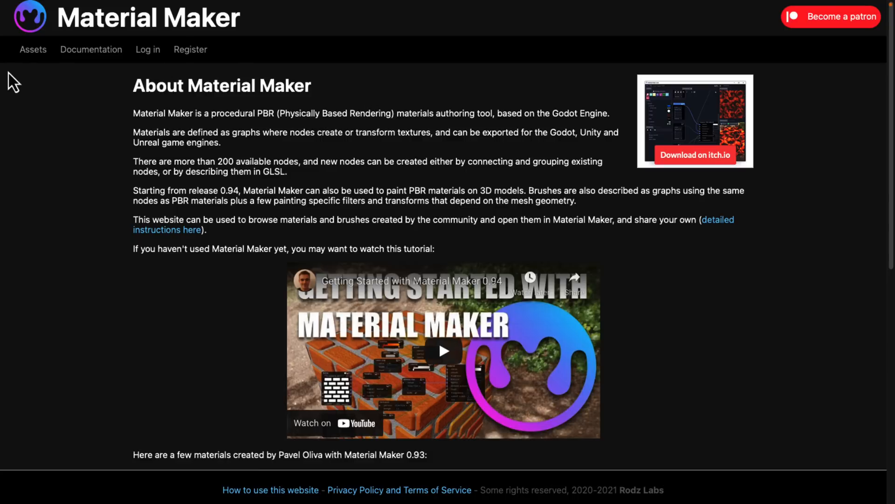
# Step: Open the Assets gallery, scroll through the materials, and filter by the brick tag
pyautogui.click(33, 48)
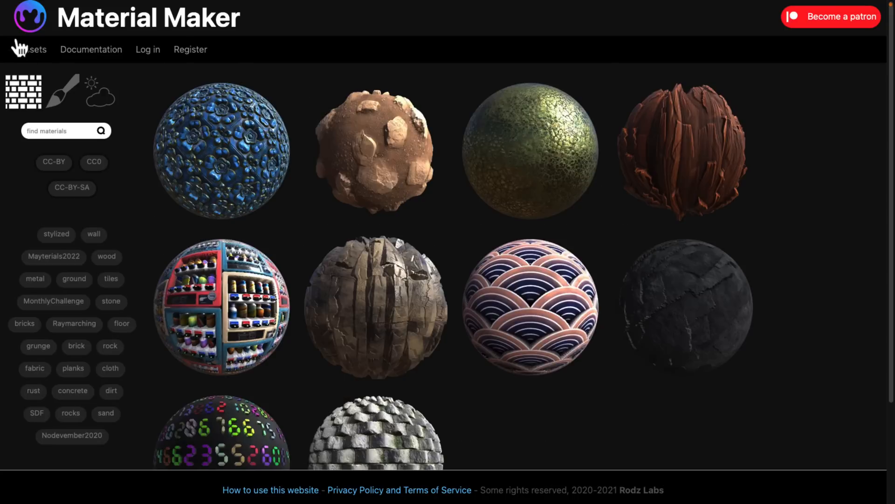
pyautogui.moveTo(245, 73)
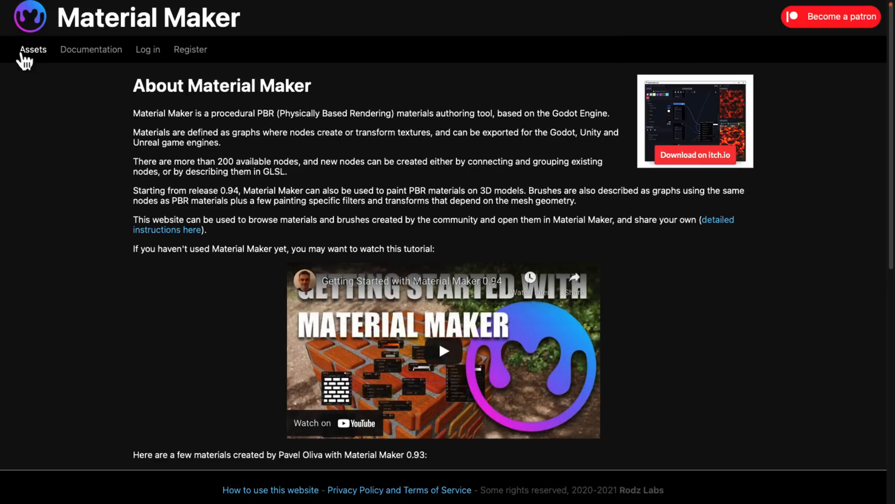
pyautogui.click(33, 49)
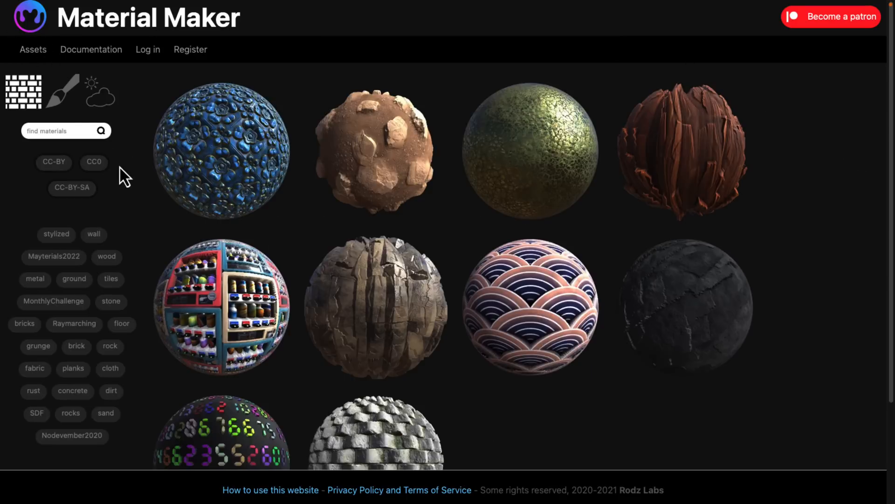
pyautogui.moveTo(343, 303)
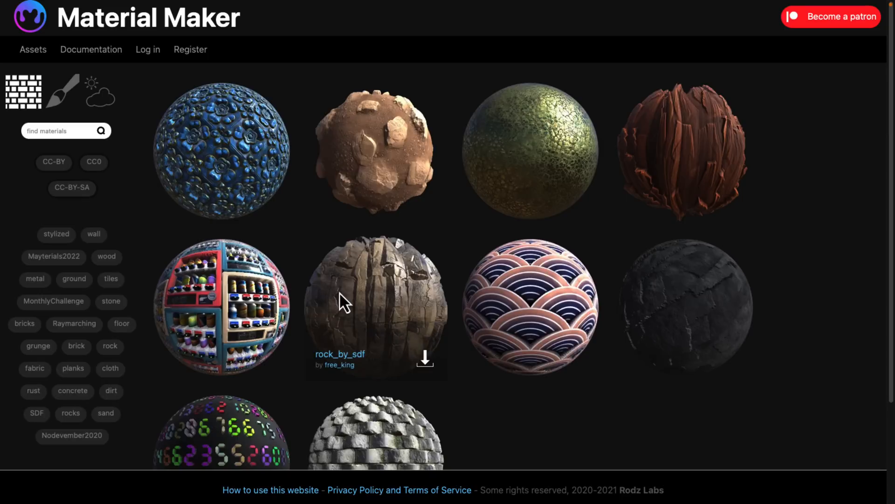
pyautogui.moveTo(417, 331)
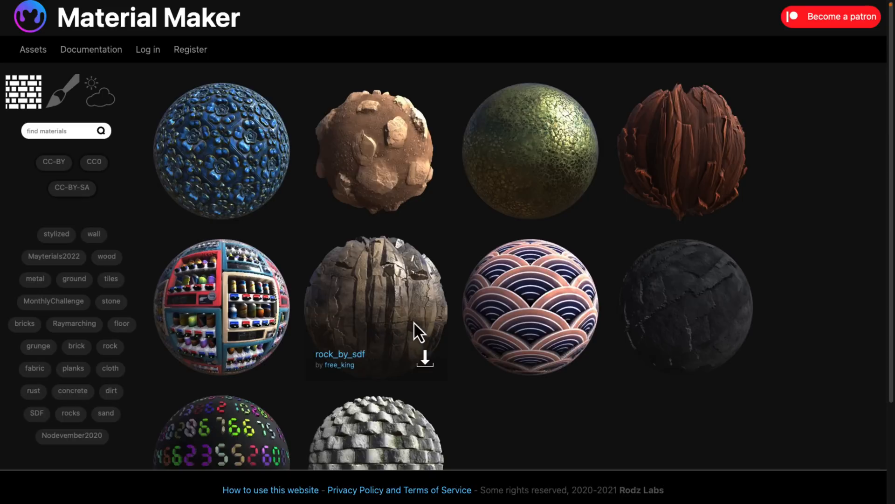
pyautogui.scroll(-3)
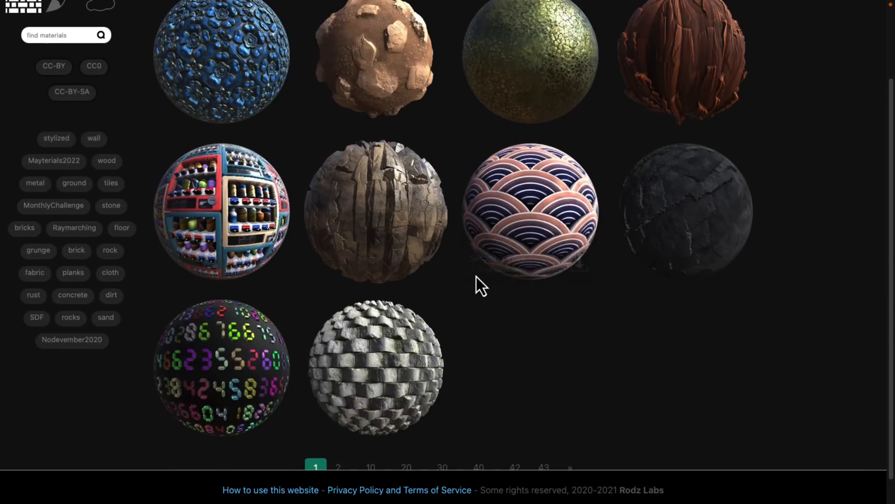
pyautogui.scroll(-3)
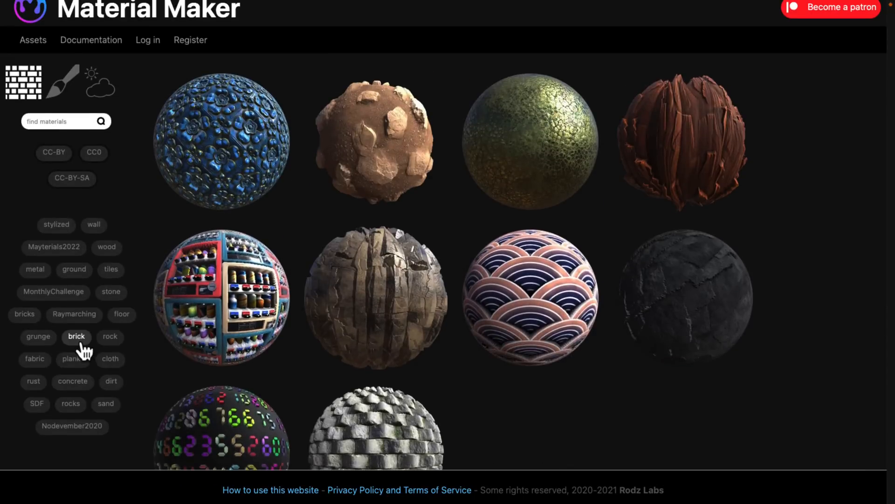
pyautogui.click(76, 336)
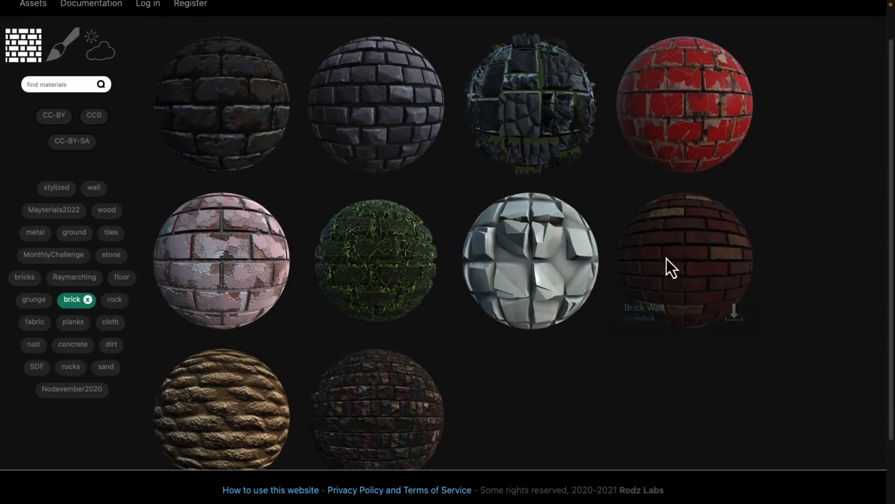
pyautogui.moveTo(495, 410)
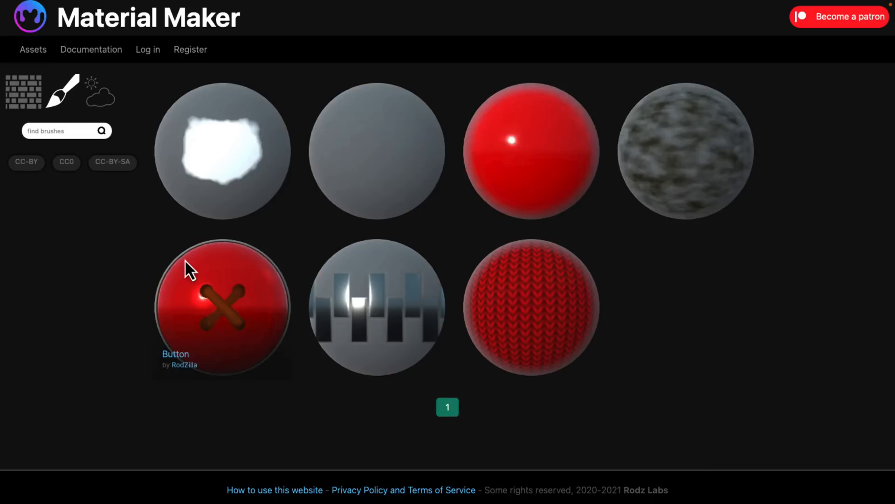
pyautogui.moveTo(216, 151)
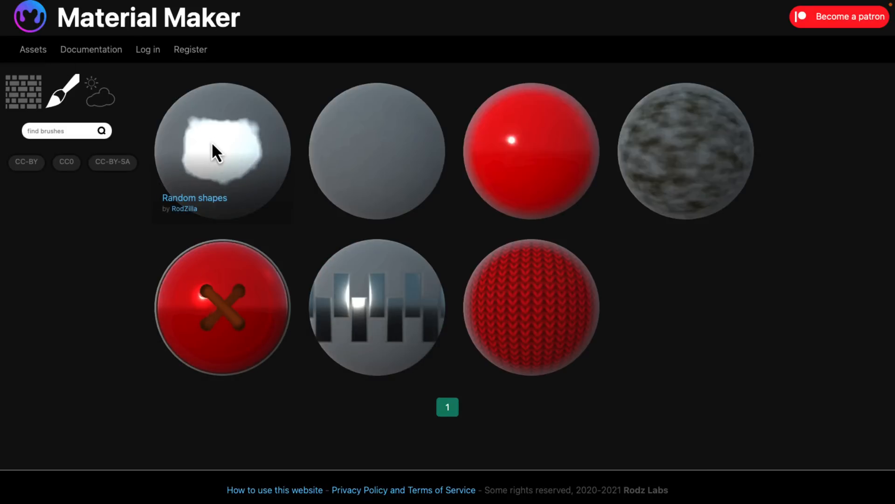
# Step: Switch the asset library to environment maps, then back to materials
pyautogui.click(100, 93)
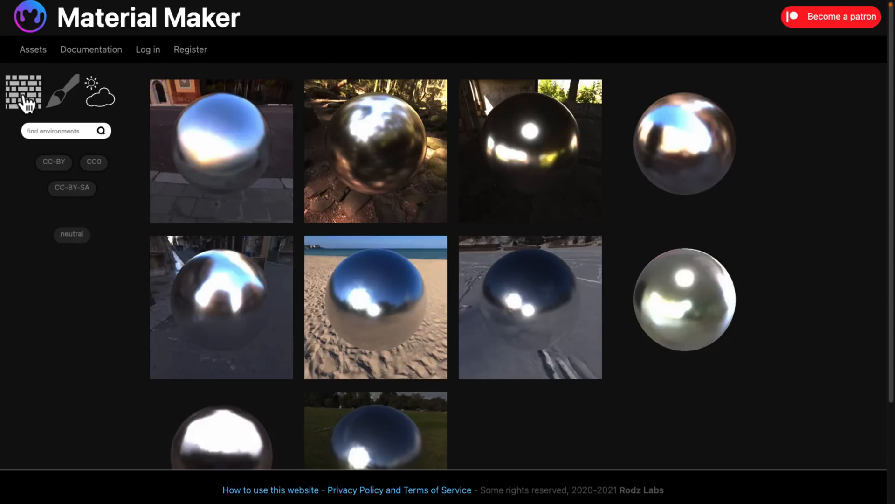
pyautogui.click(23, 92)
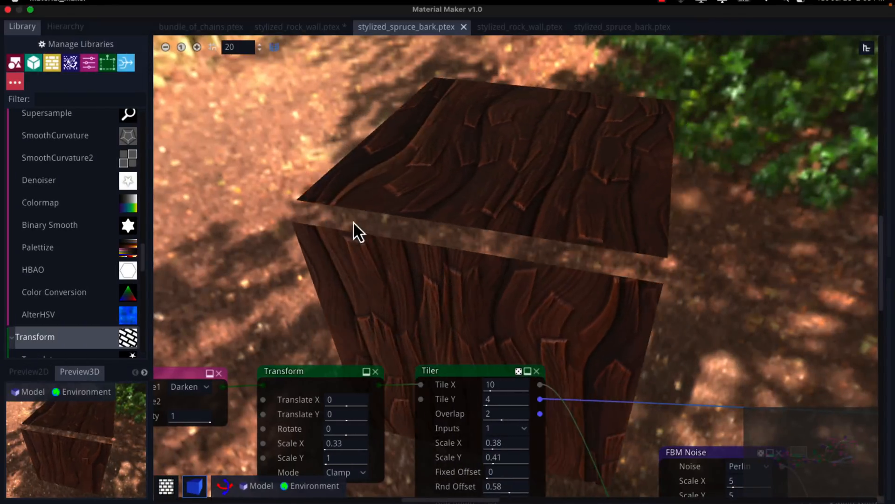
# Step: Load a material from the website via the File menu and pick Sewn Flesh
pyautogui.click(11, 10)
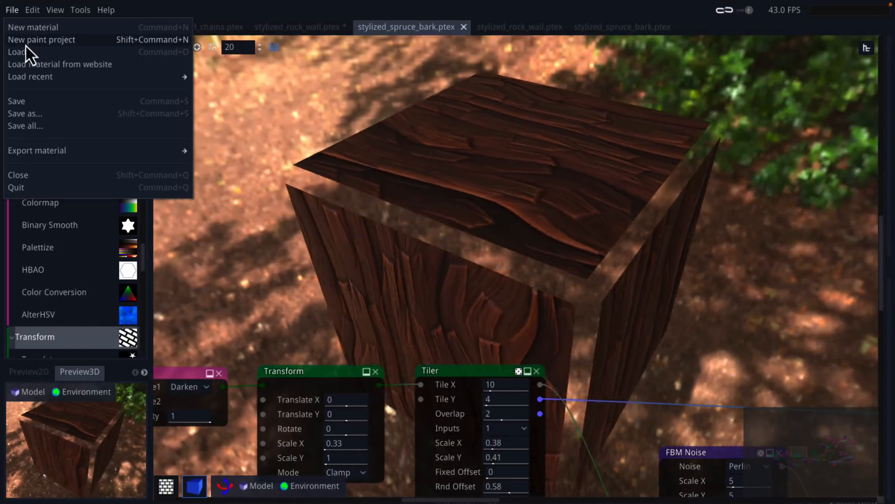
pyautogui.click(59, 64)
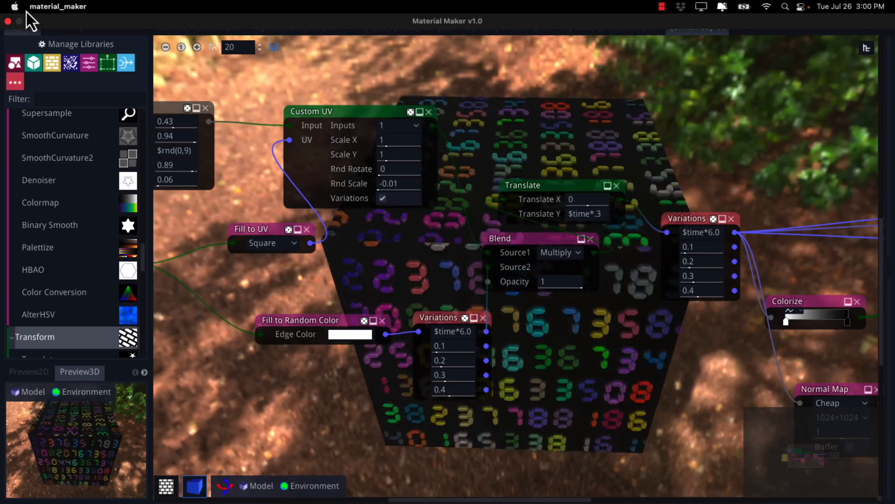
pyautogui.click(11, 9)
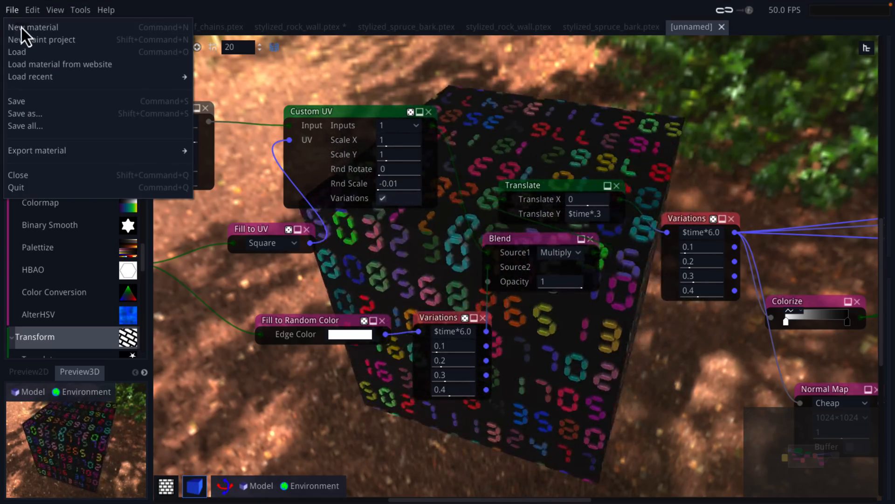
pyautogui.click(59, 64)
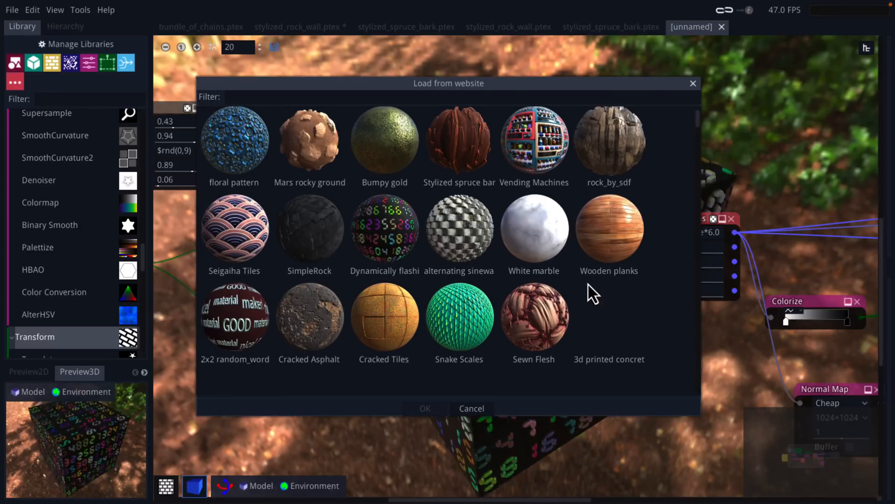
pyautogui.click(534, 317)
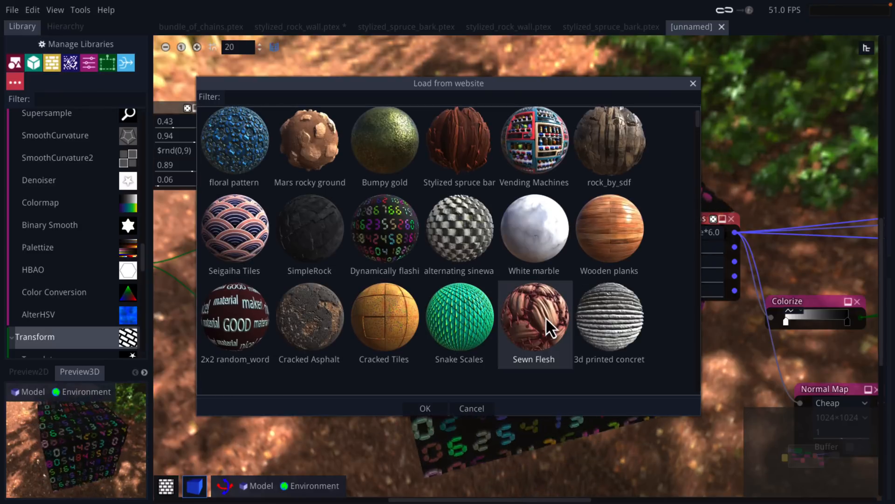